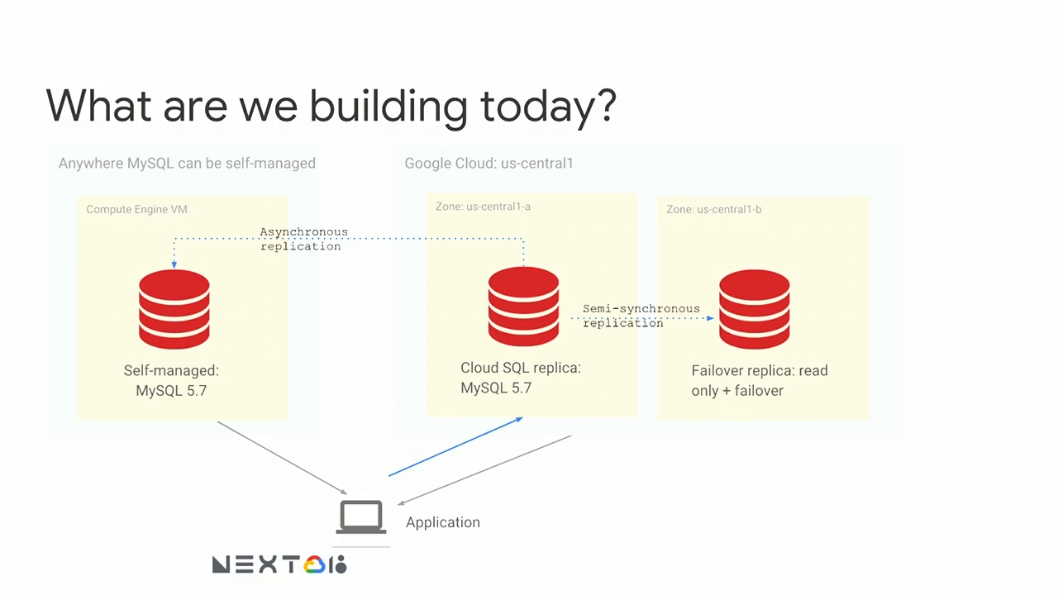
Step: Advance from the architecture diagram slide to the Google Cloud SQL introduction slide
key("Right")
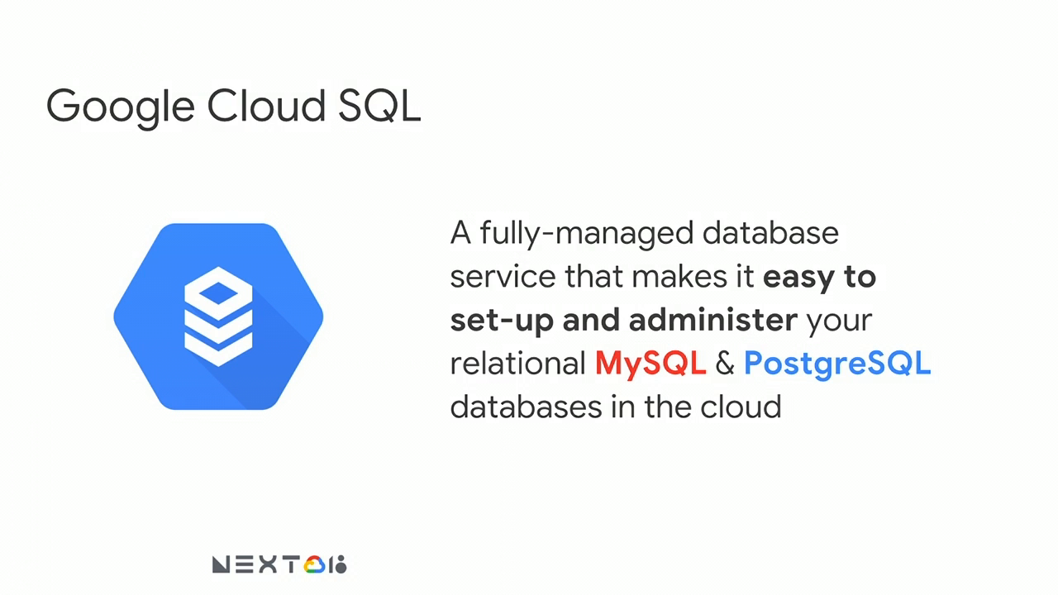
key("Right")
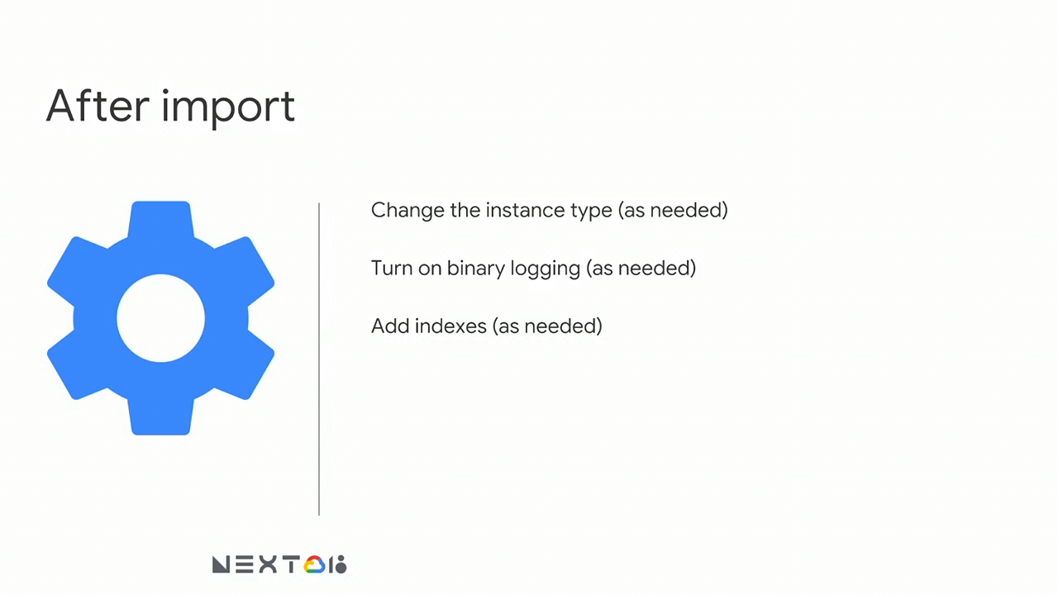
Step: Advance to the 'Migration: minimize downtime' replication diagram slide
key("Right")
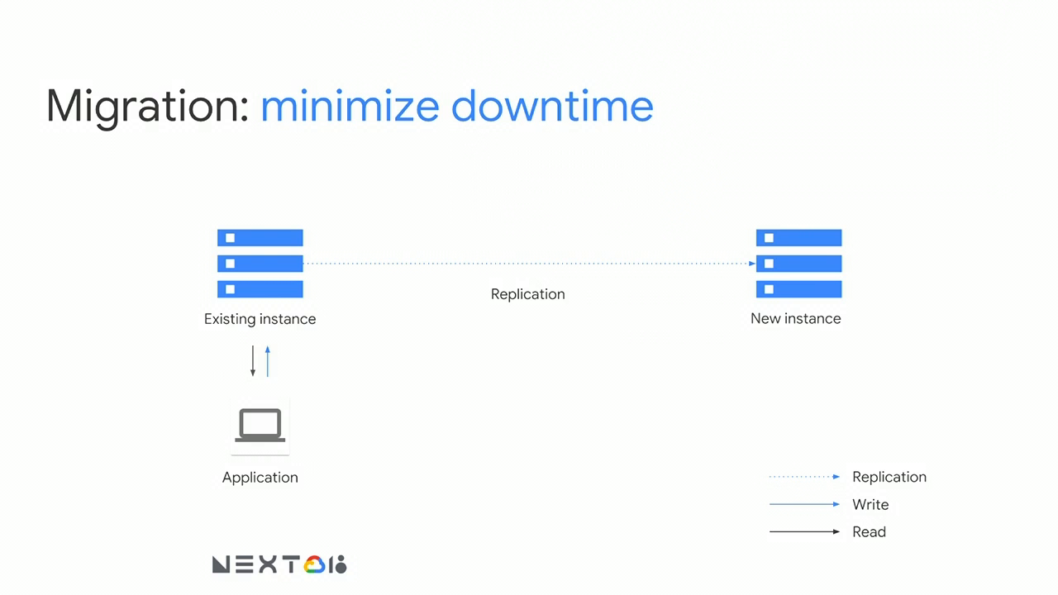
key("Right")
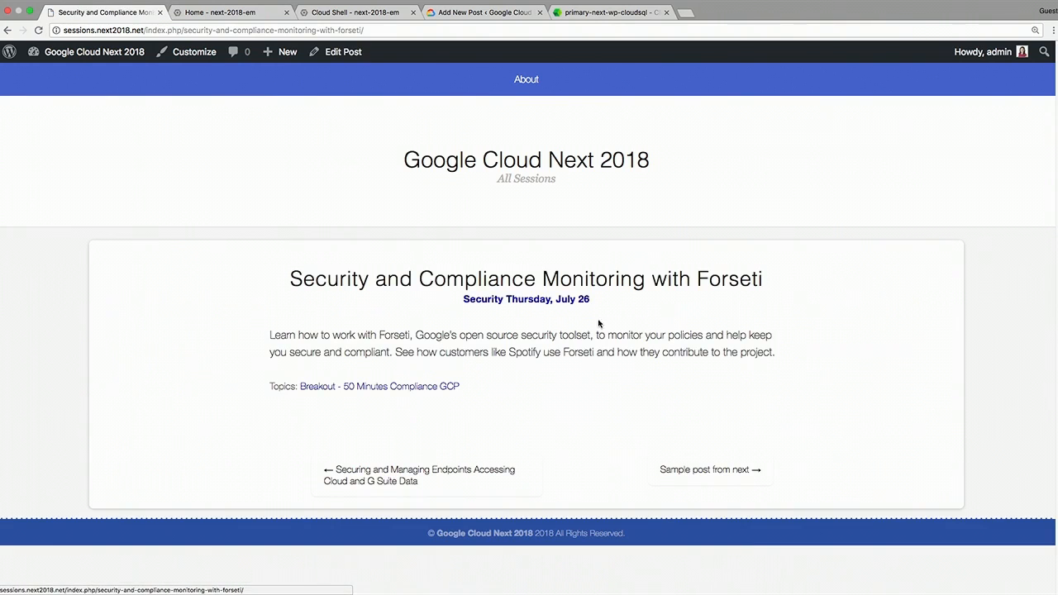
mouse_move(373, 66)
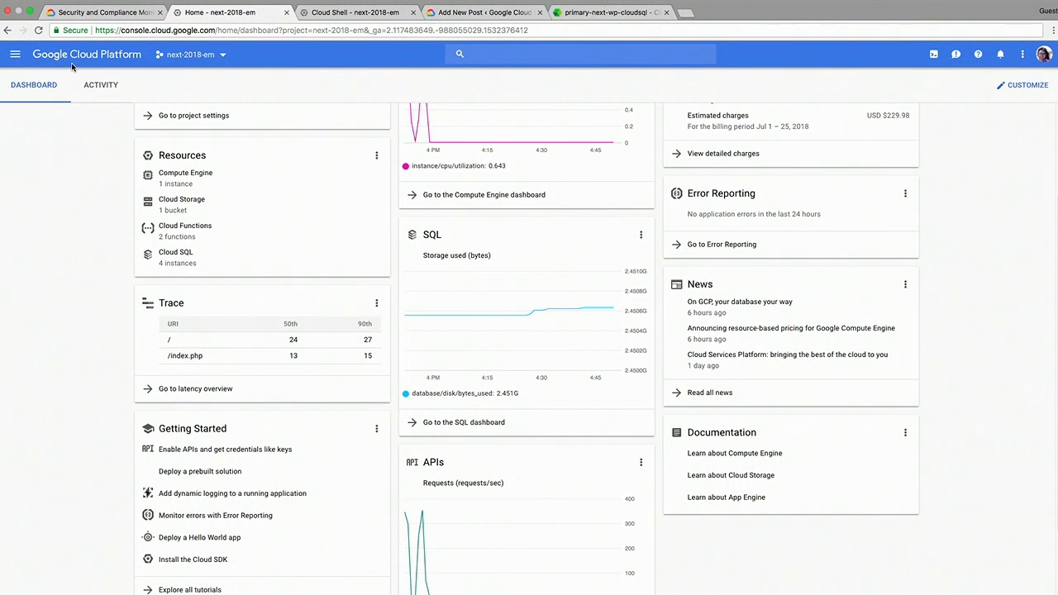
Step: Navigate from the console menu to Cloud SQL and its Migrate Data overview page
left_click(20, 56)
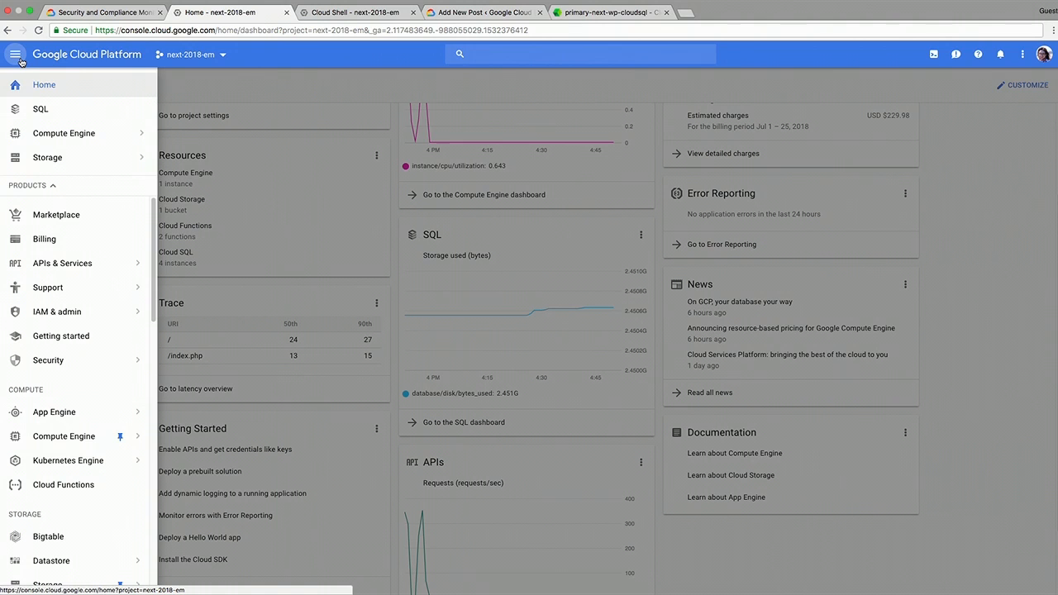
left_click(40, 109)
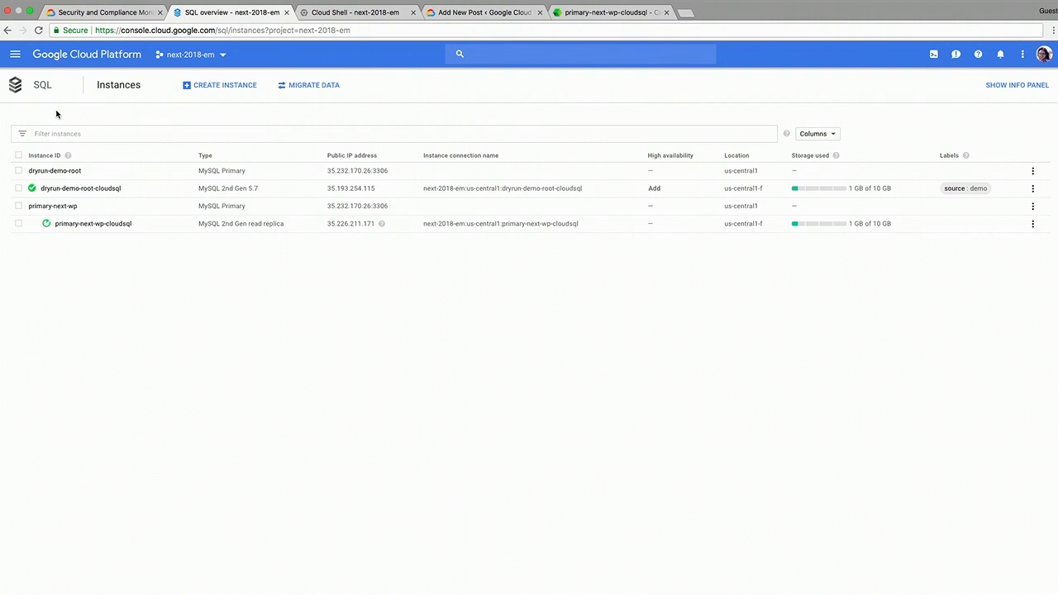
mouse_move(316, 87)
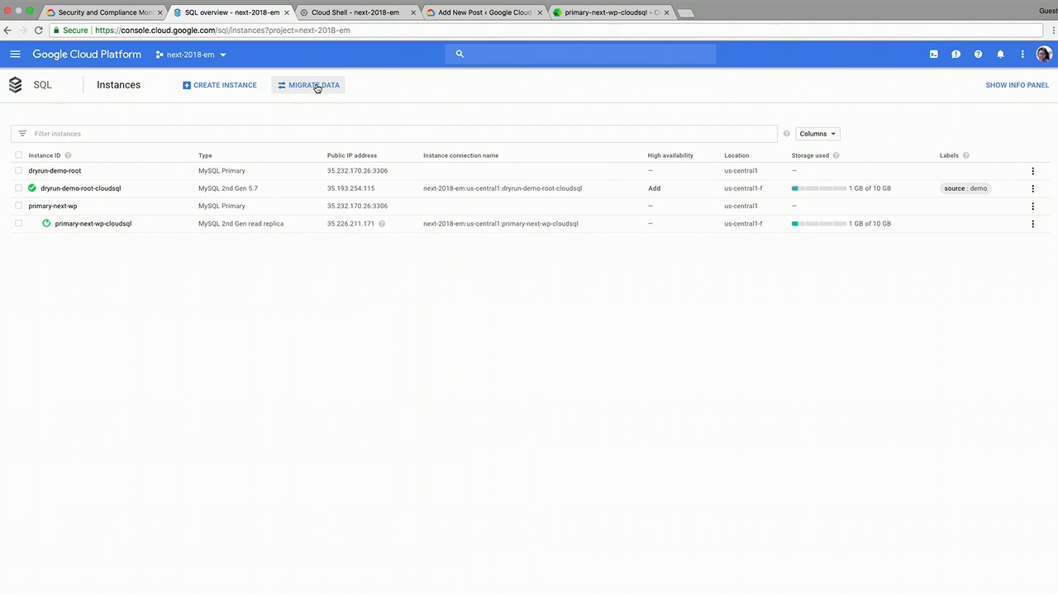
left_click(311, 86)
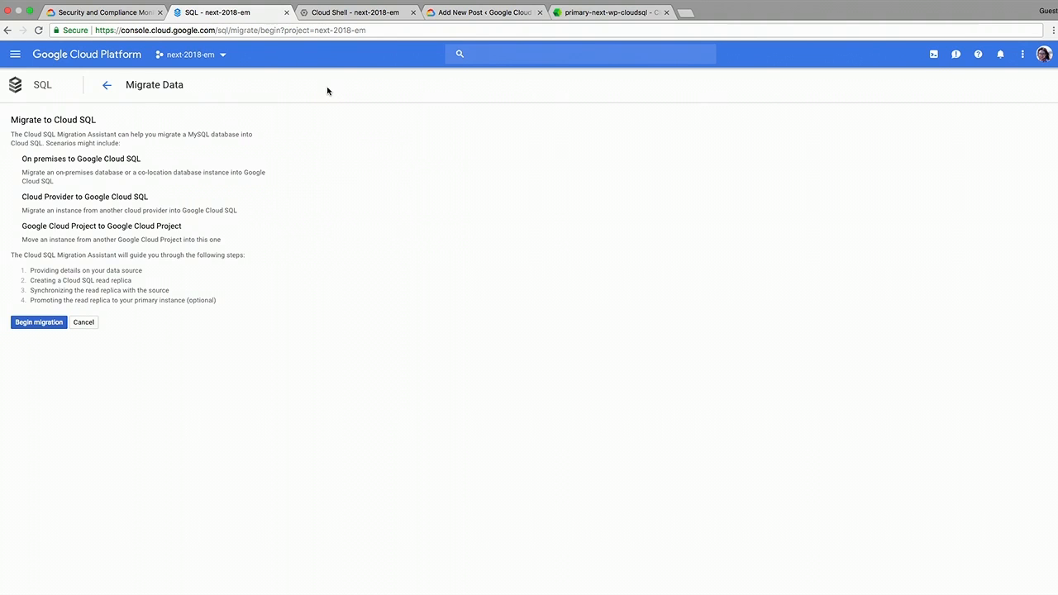
mouse_move(66, 294)
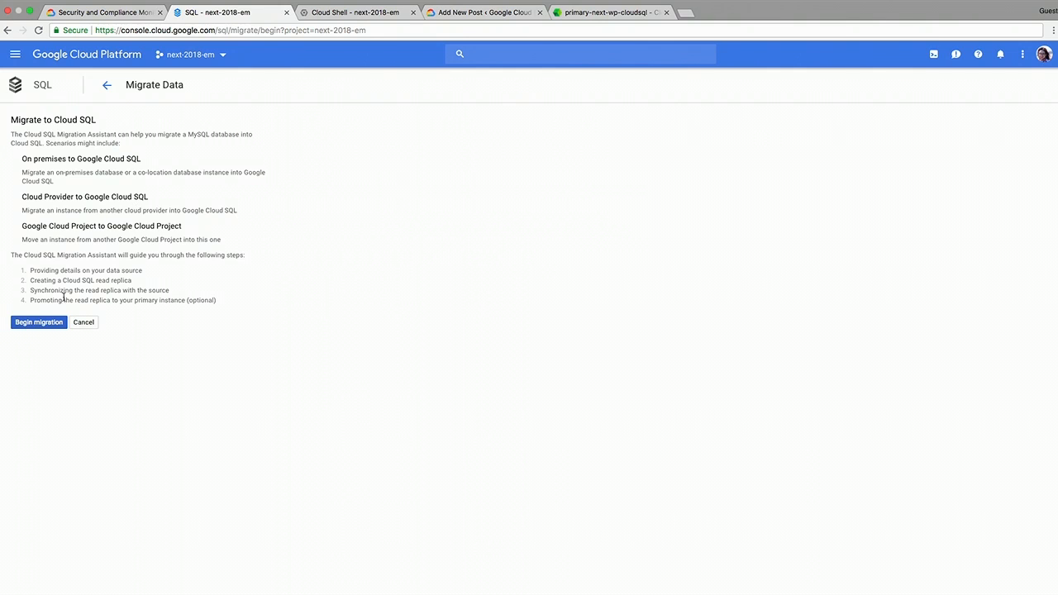
Step: Begin the migration and enter source name next2018-migration-db with IP 35.232.170.26
left_click(38, 322)
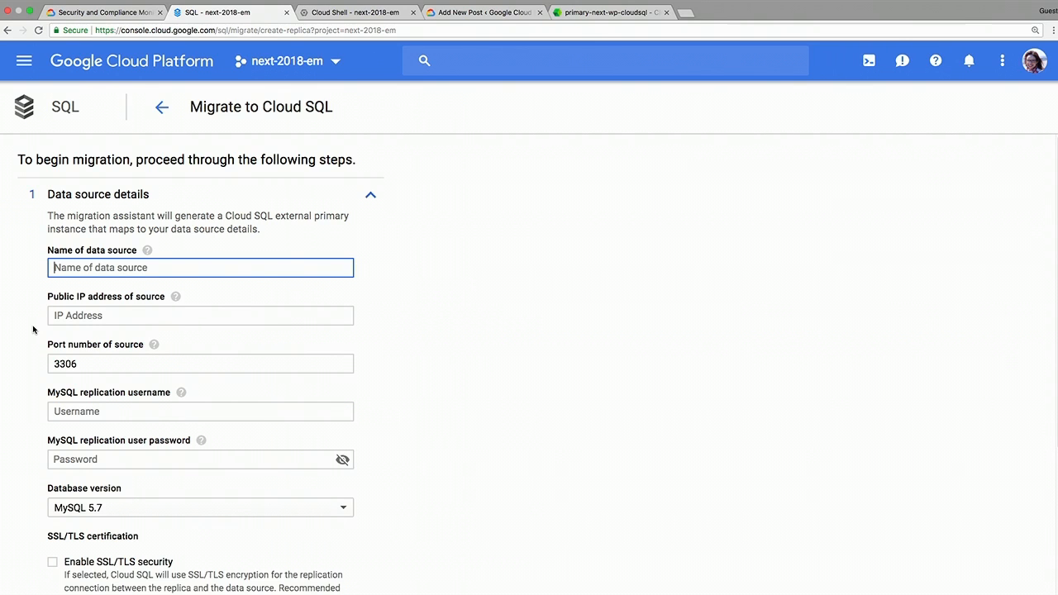
type("next2018-migration-db")
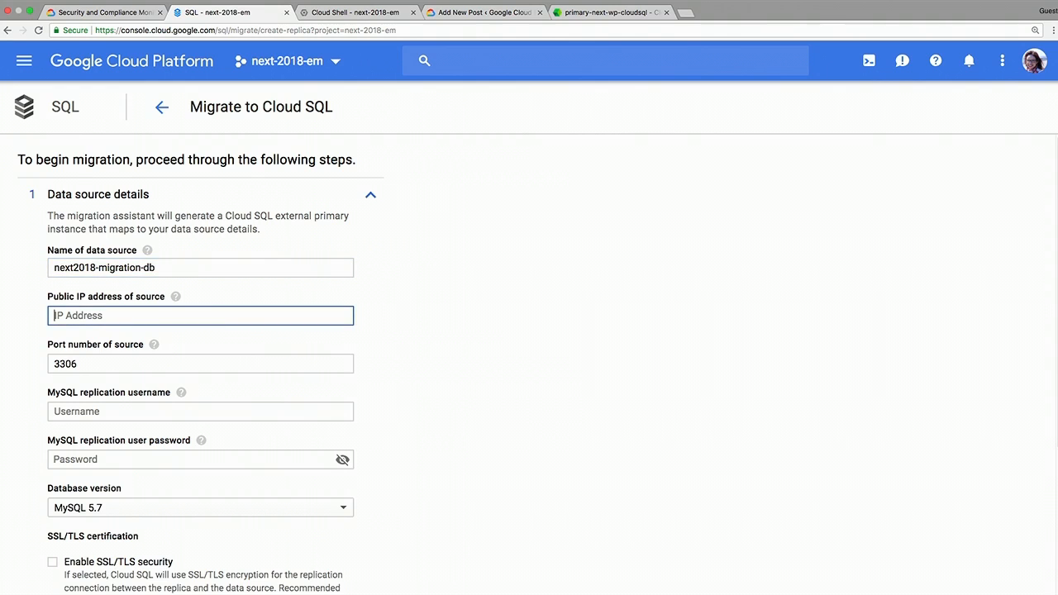
type("35")
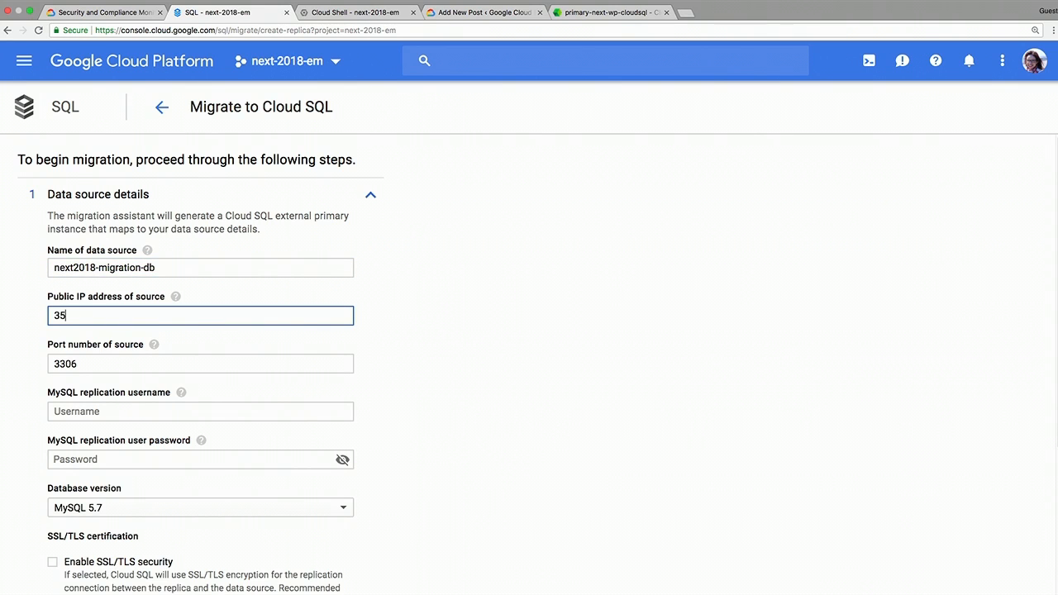
type(".232.170.26")
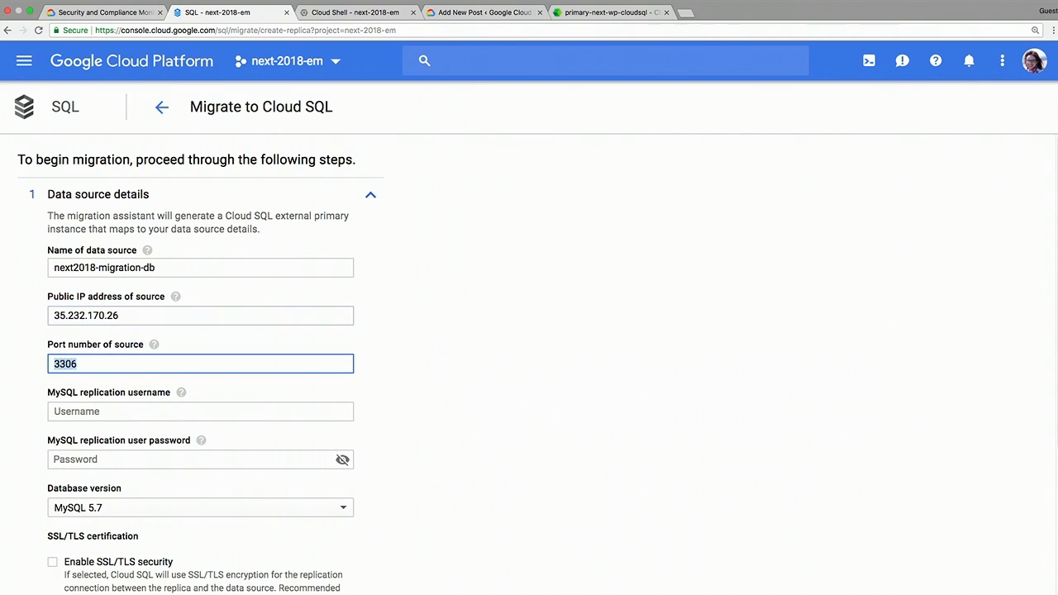
Step: Enter the MySQL replication username 'replication' and its password
left_click(200, 411)
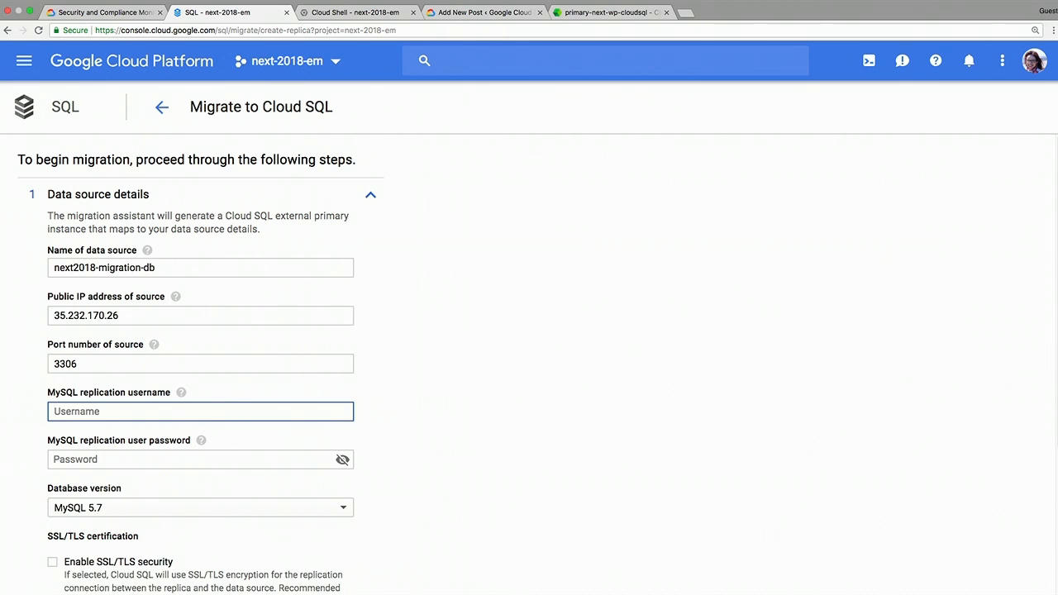
type("replication")
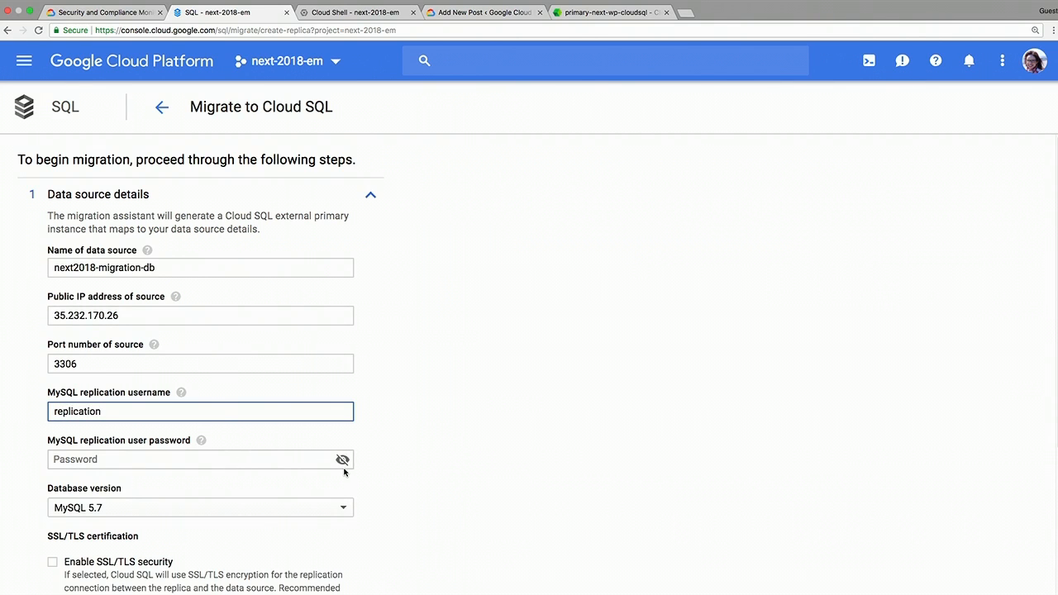
left_click(199, 460)
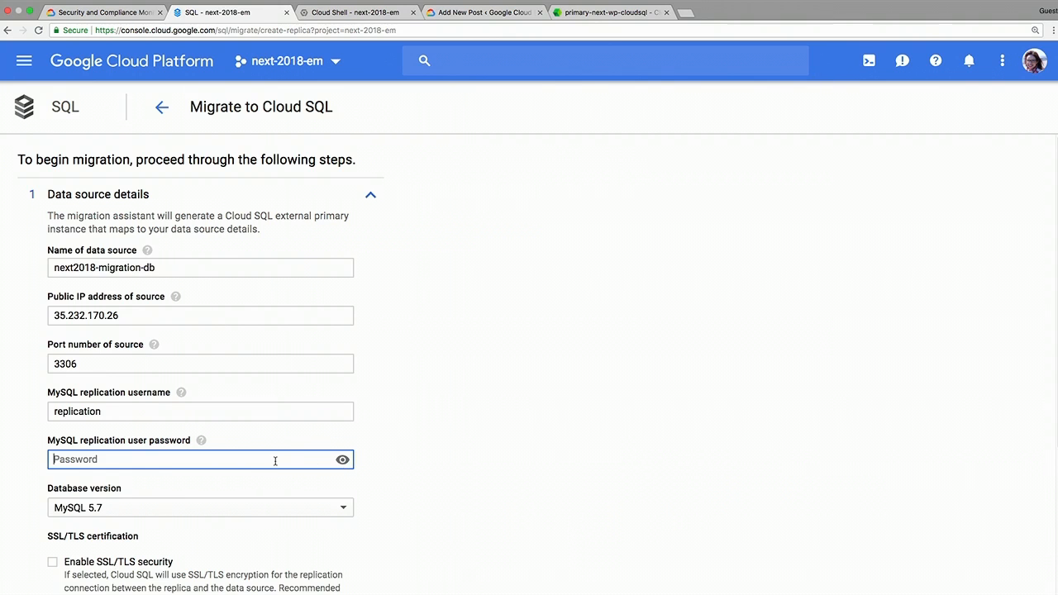
type("password")
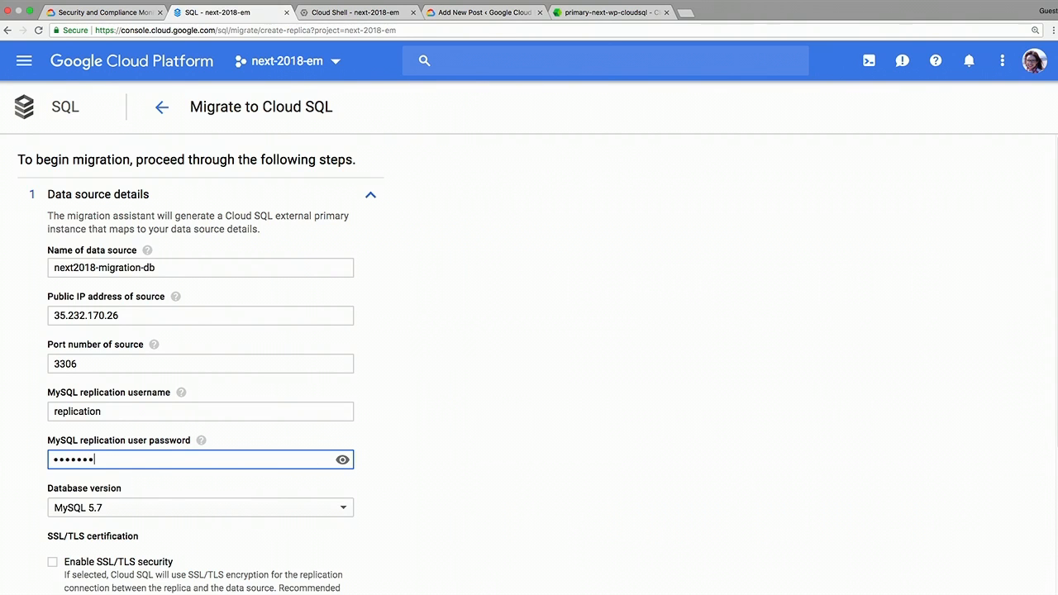
scroll("down", 3)
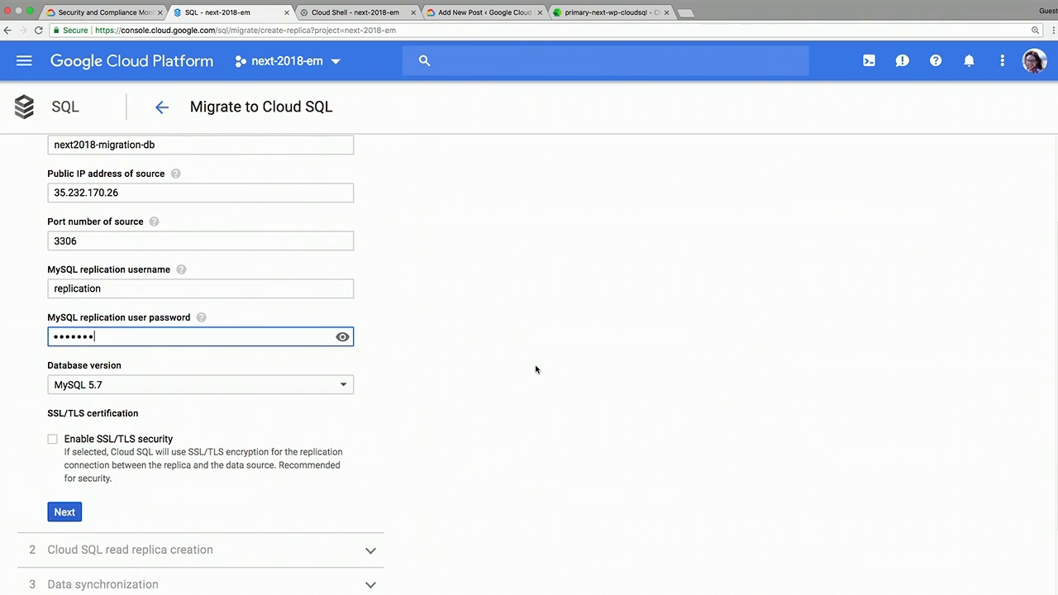
Step: Select MySQL 5.7 as the source version and leave SSL/TLS security turned off
left_click(200, 384)
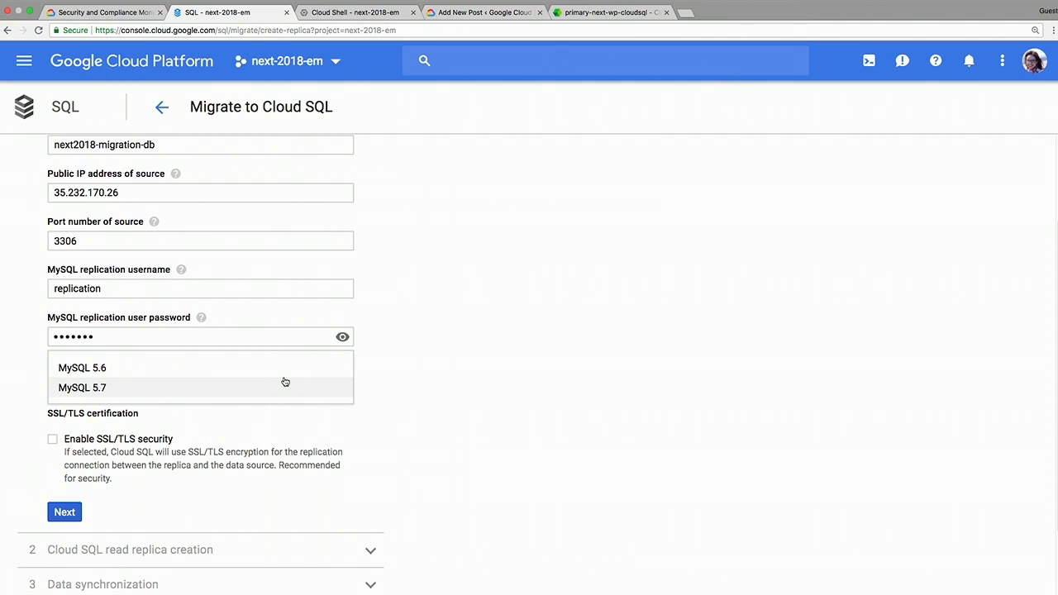
left_click(82, 385)
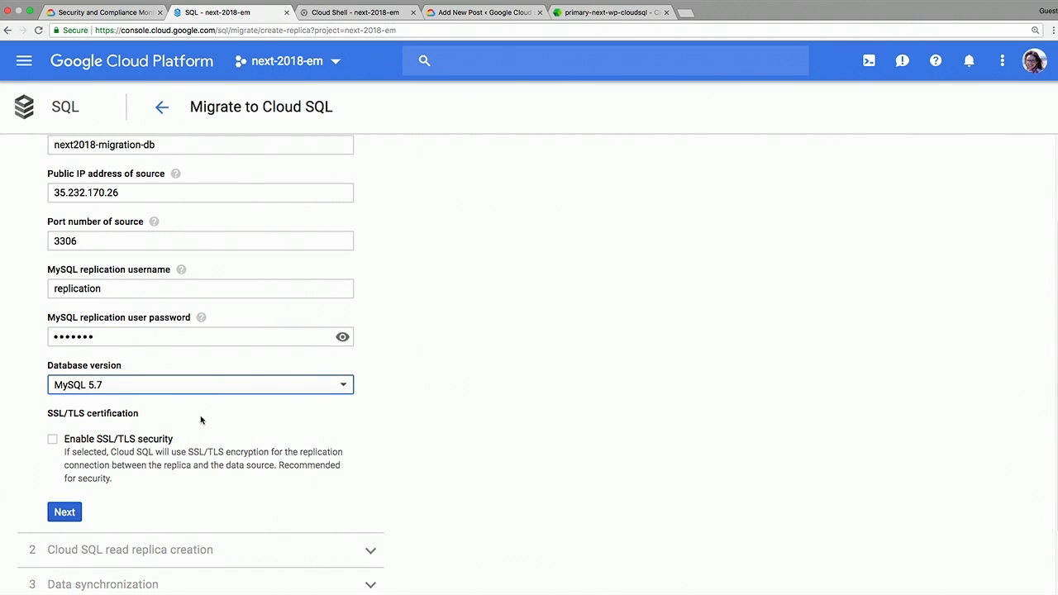
mouse_move(129, 444)
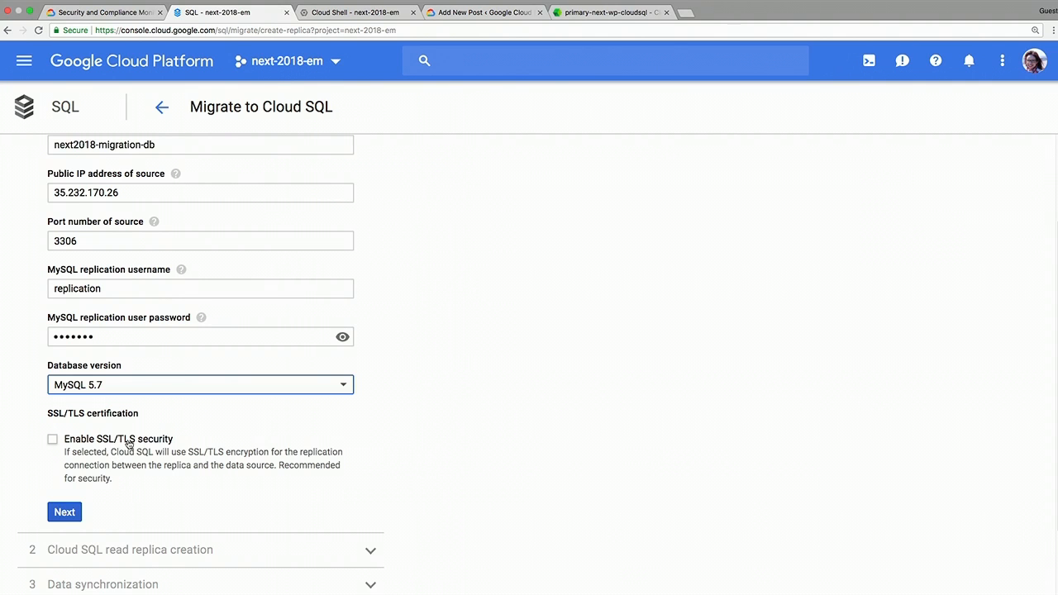
left_click(48, 439)
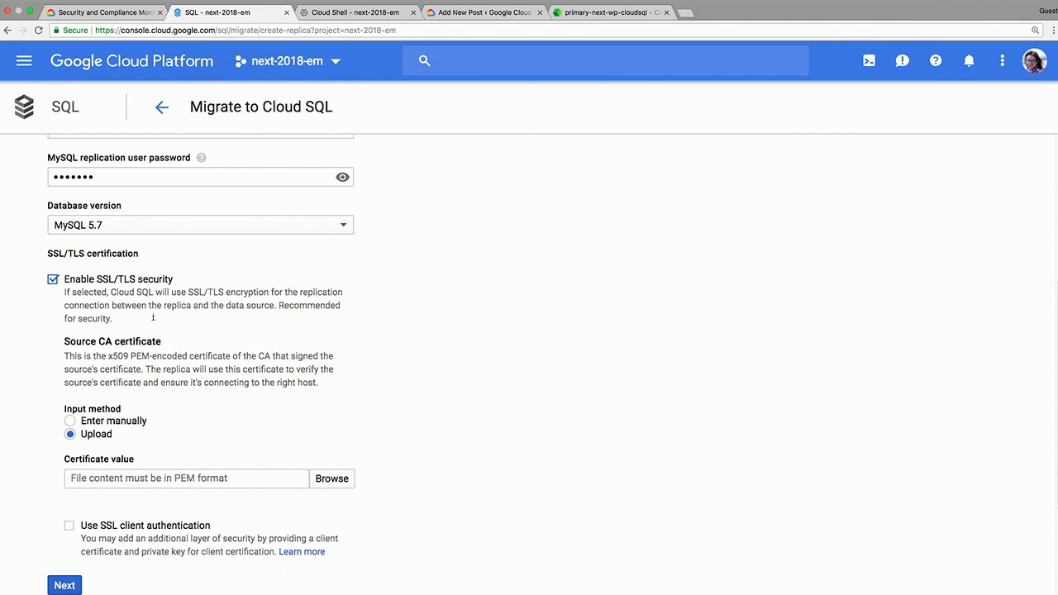
left_click(53, 278)
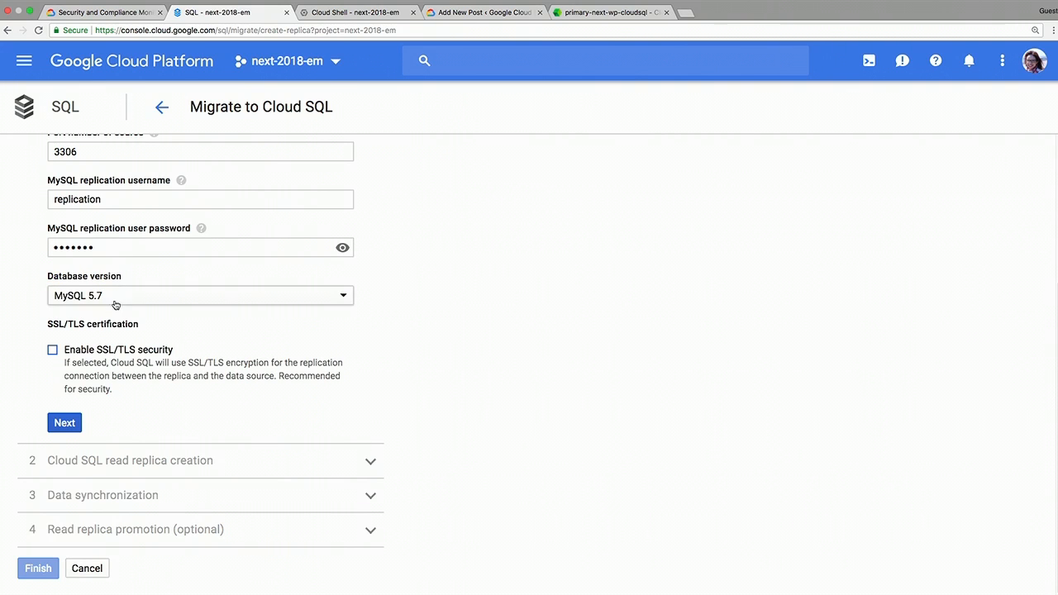
Step: Finish the data source details and proceed to the Cloud SQL read replica creation step
left_click(63, 423)
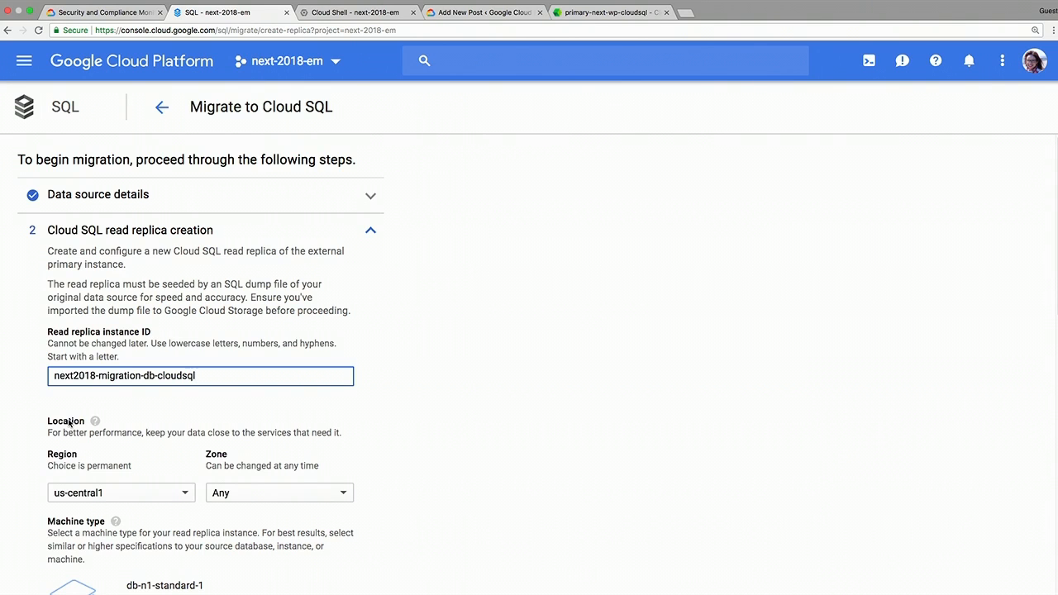
mouse_move(168, 398)
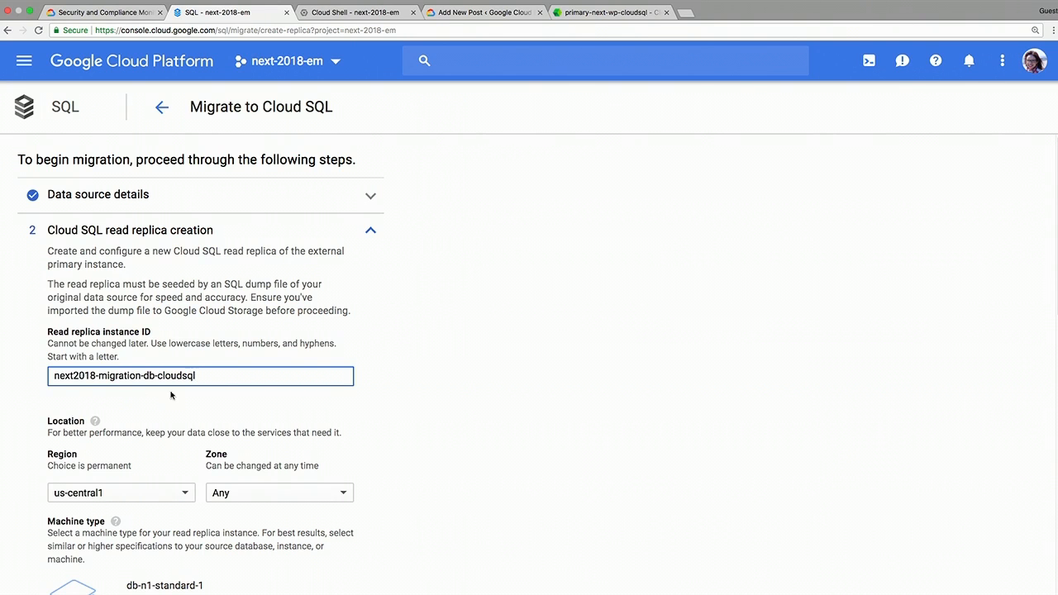
scroll("down", 3)
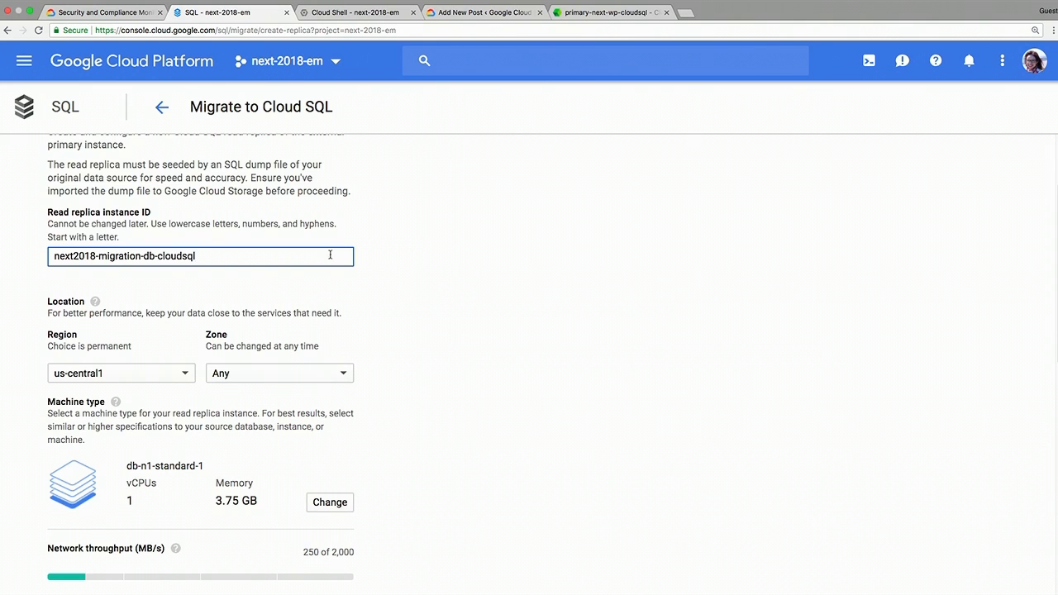
mouse_move(256, 76)
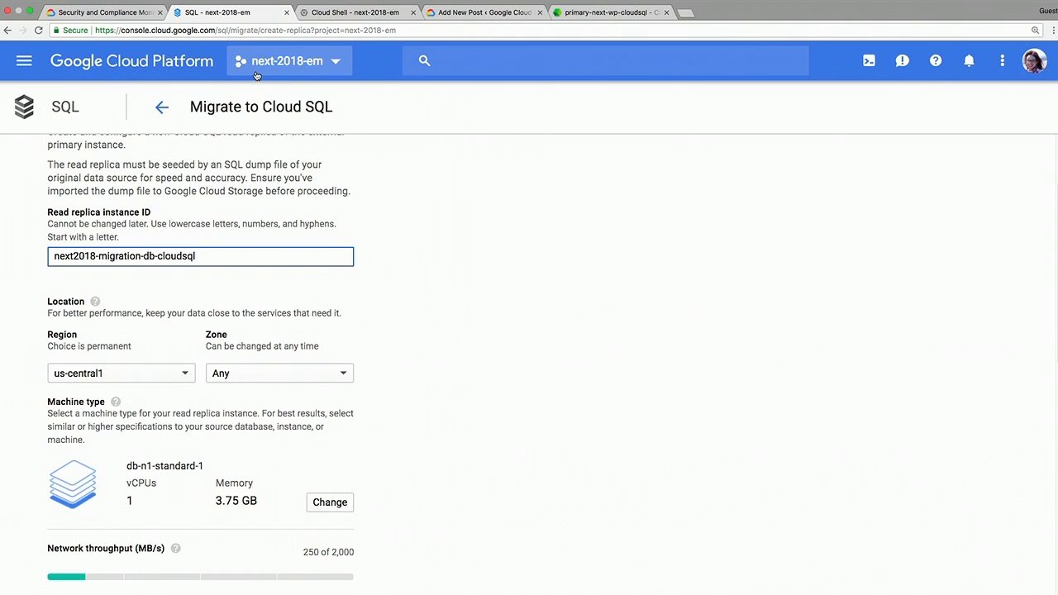
mouse_move(234, 240)
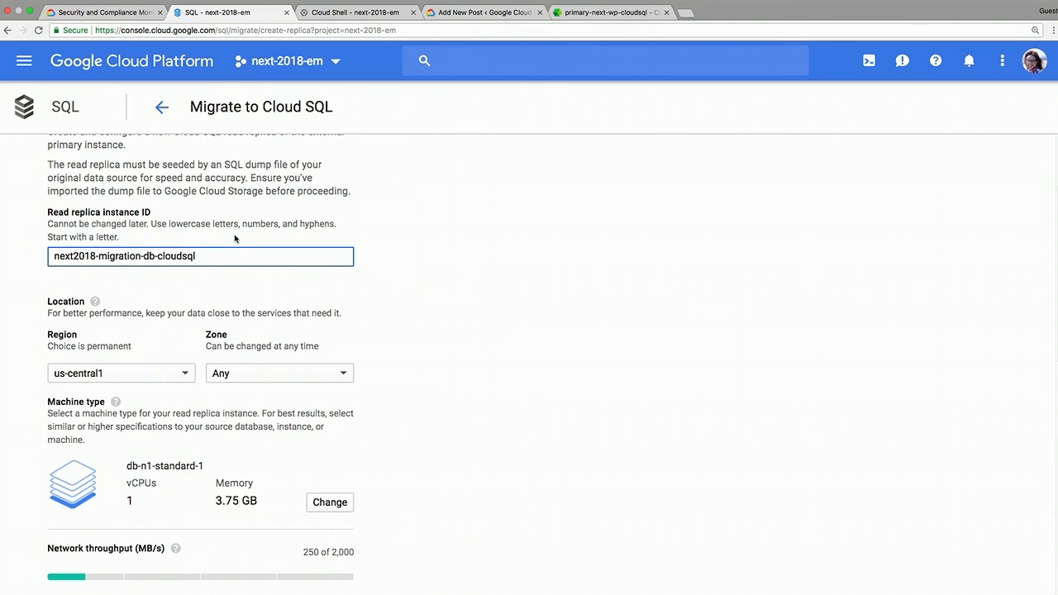
Step: Choose zone us-central1-f for the read replica
left_click(278, 373)
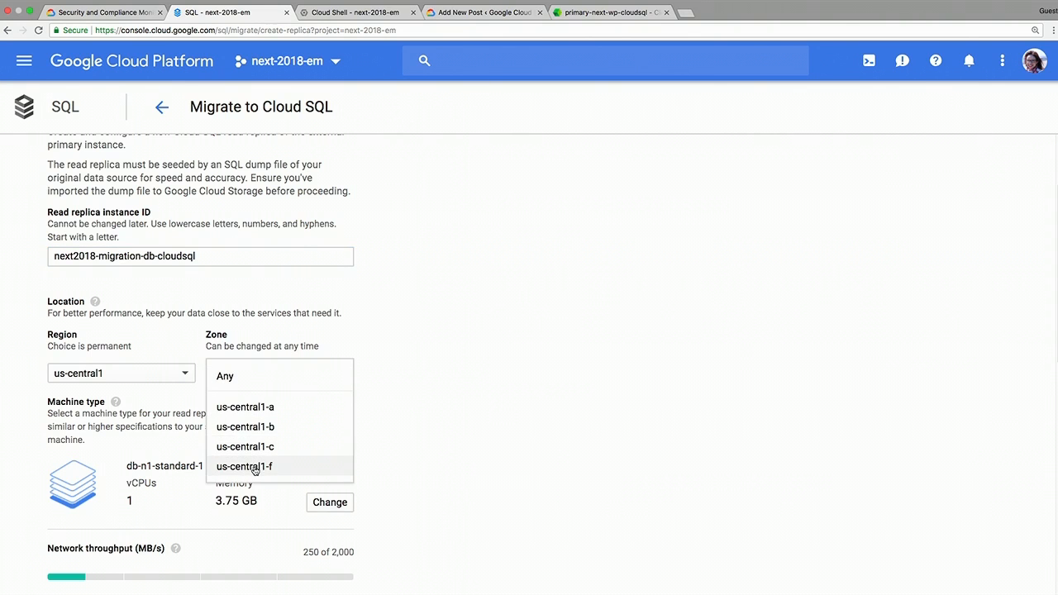
left_click(245, 466)
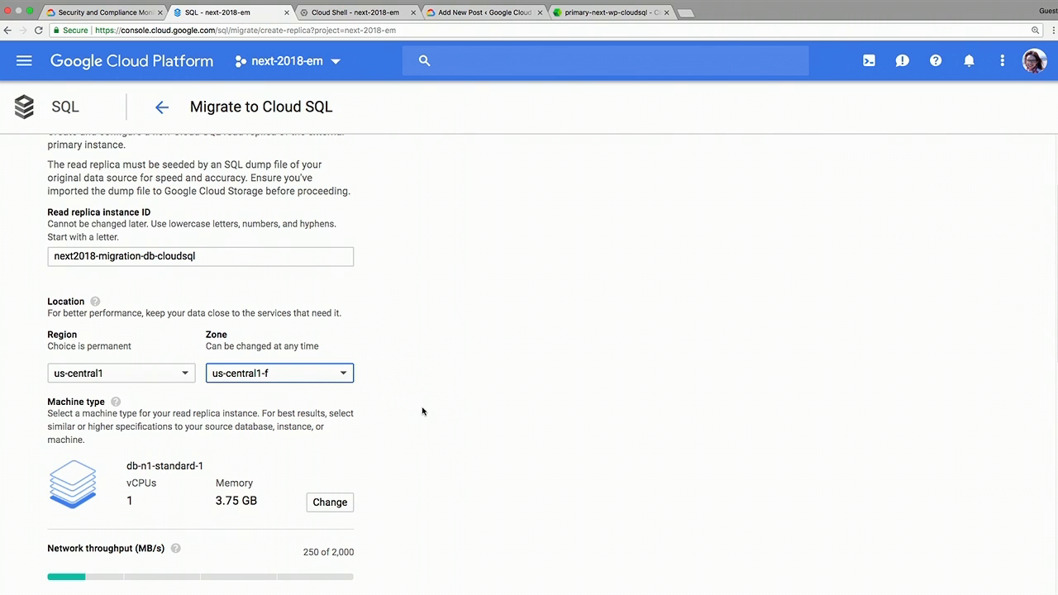
scroll("down", 3)
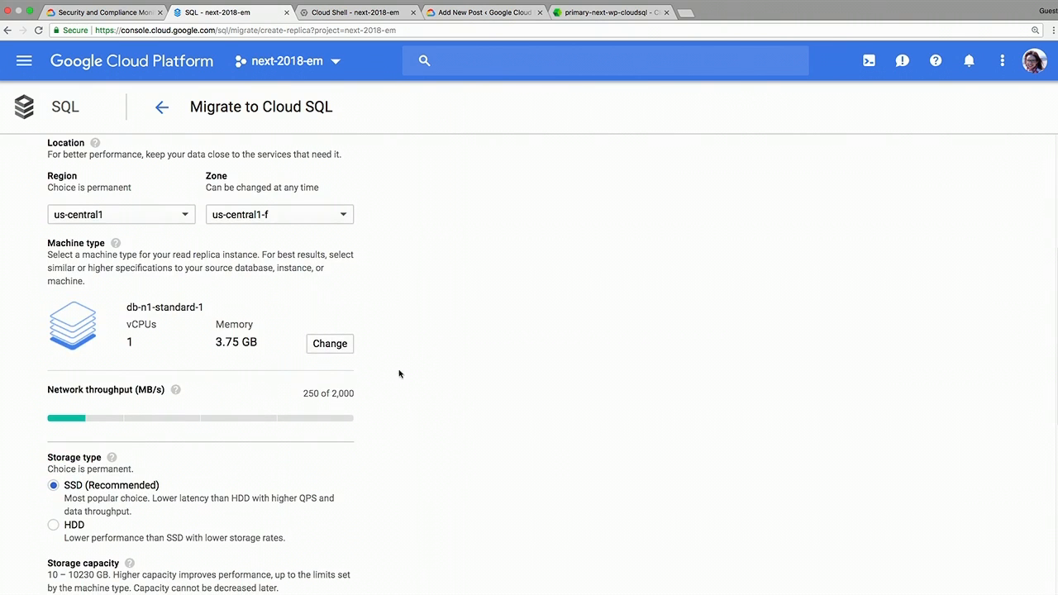
Step: Change the replica machine type to the 2-vCPU db-n1-standard-2
left_click(331, 342)
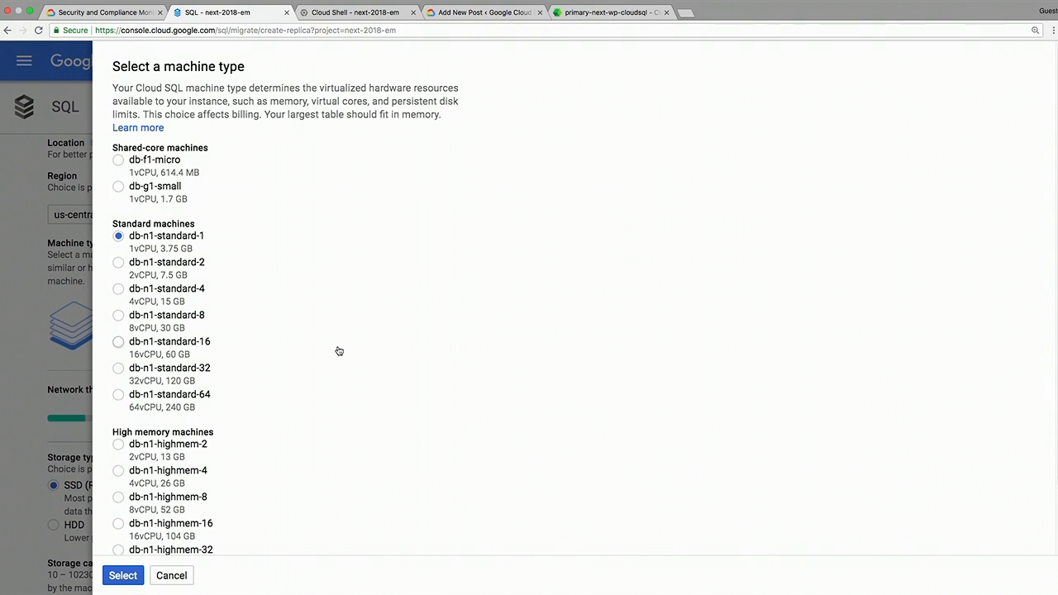
mouse_move(316, 328)
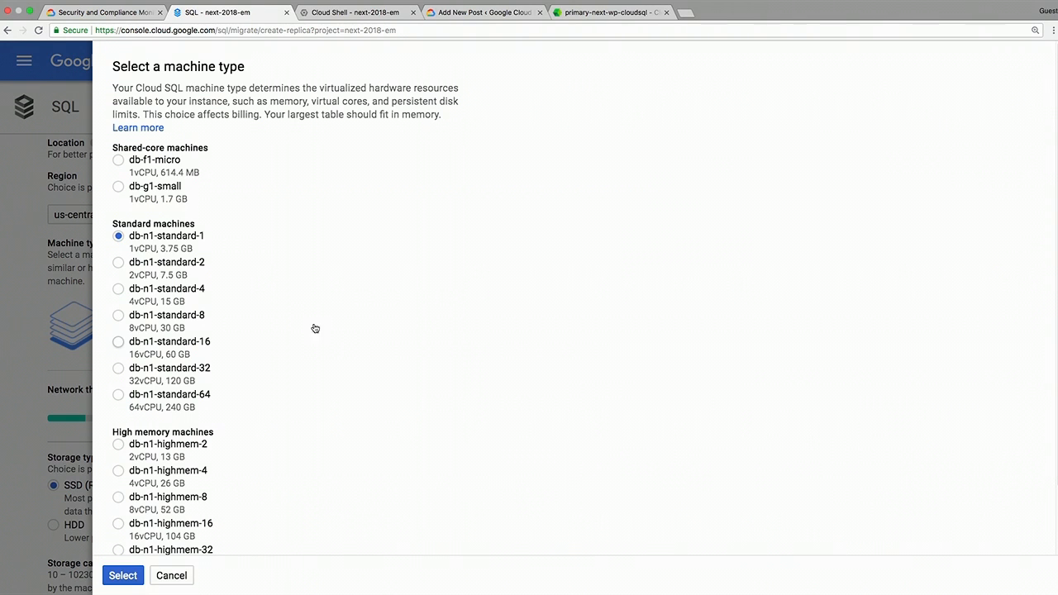
left_click(118, 261)
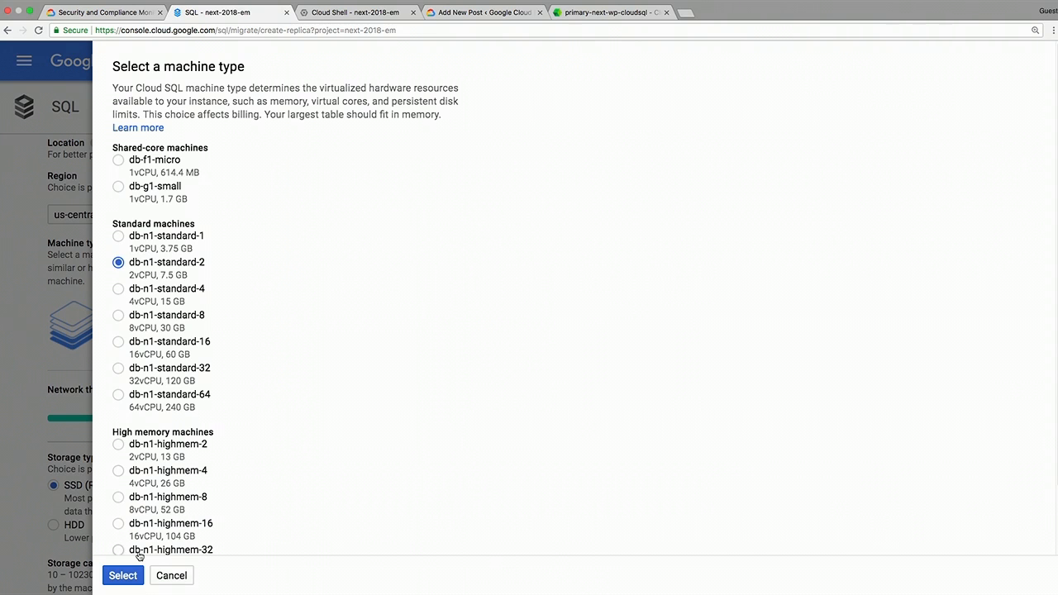
left_click(122, 575)
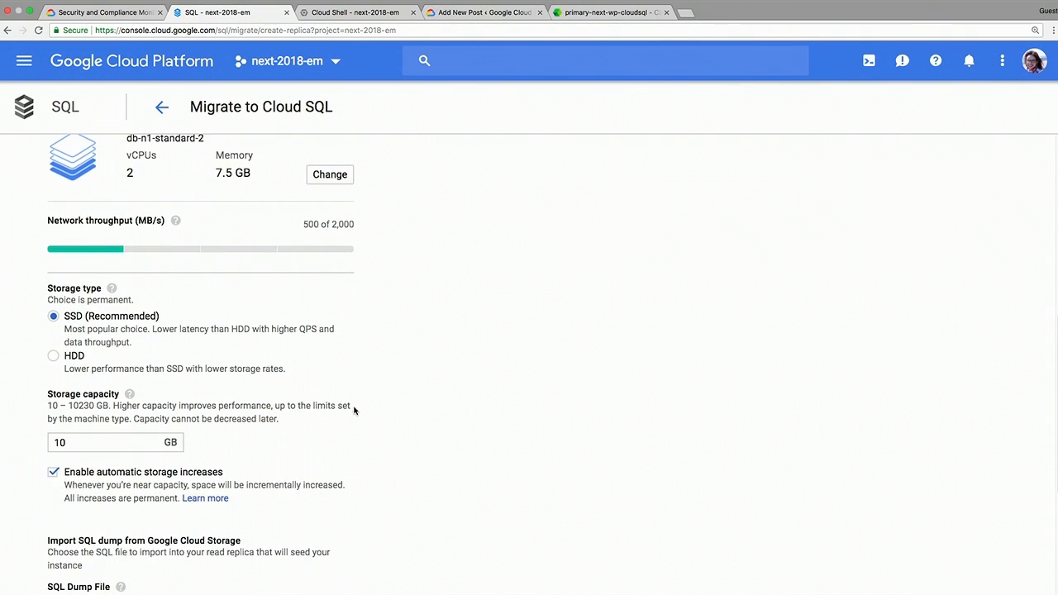
Step: Browse Cloud Storage to pick the replica's SQL dump file
scroll("down", 3)
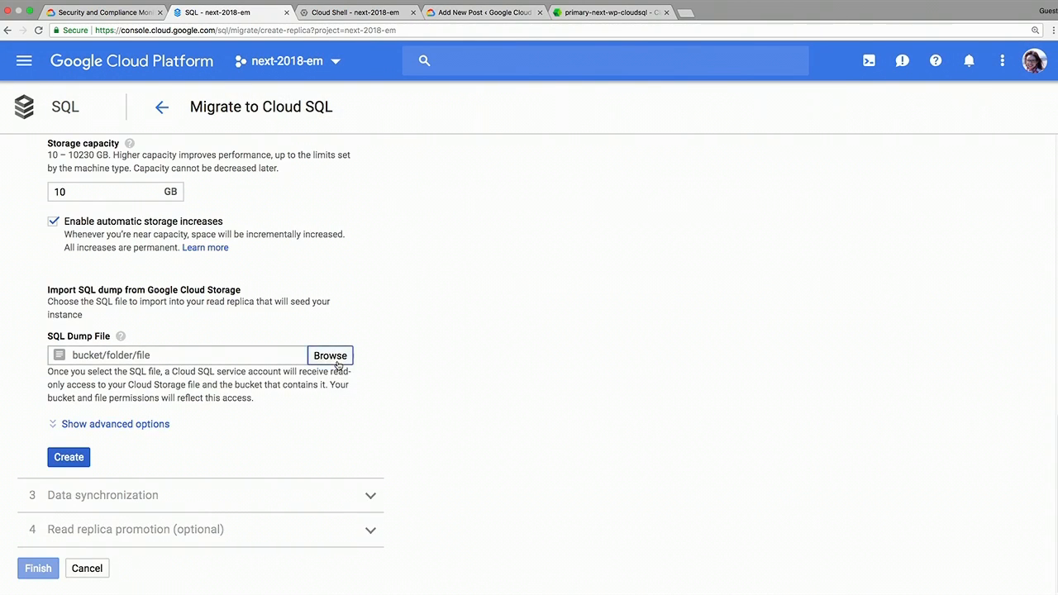
left_click(329, 355)
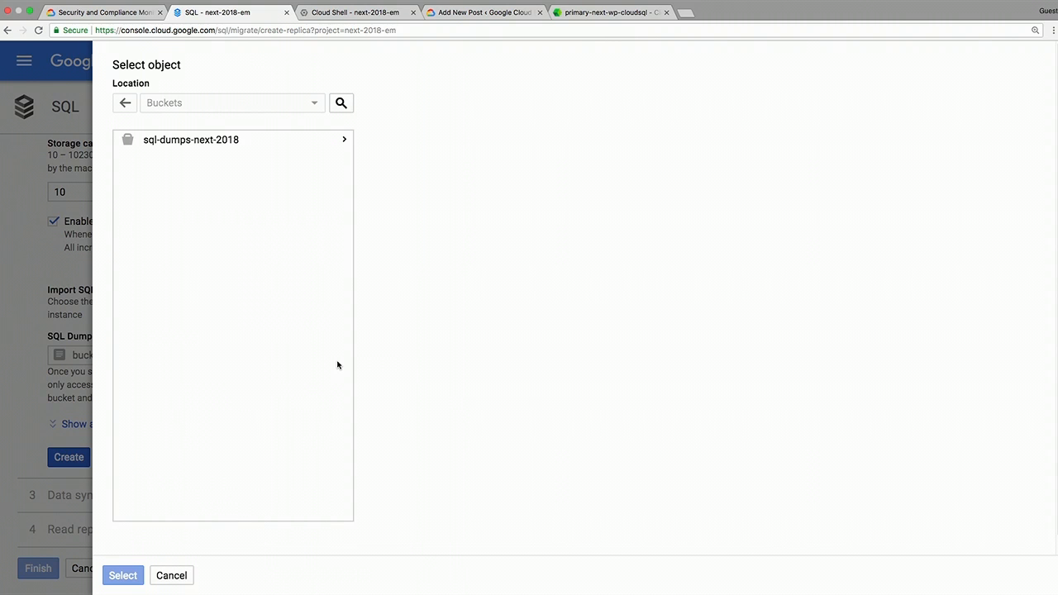